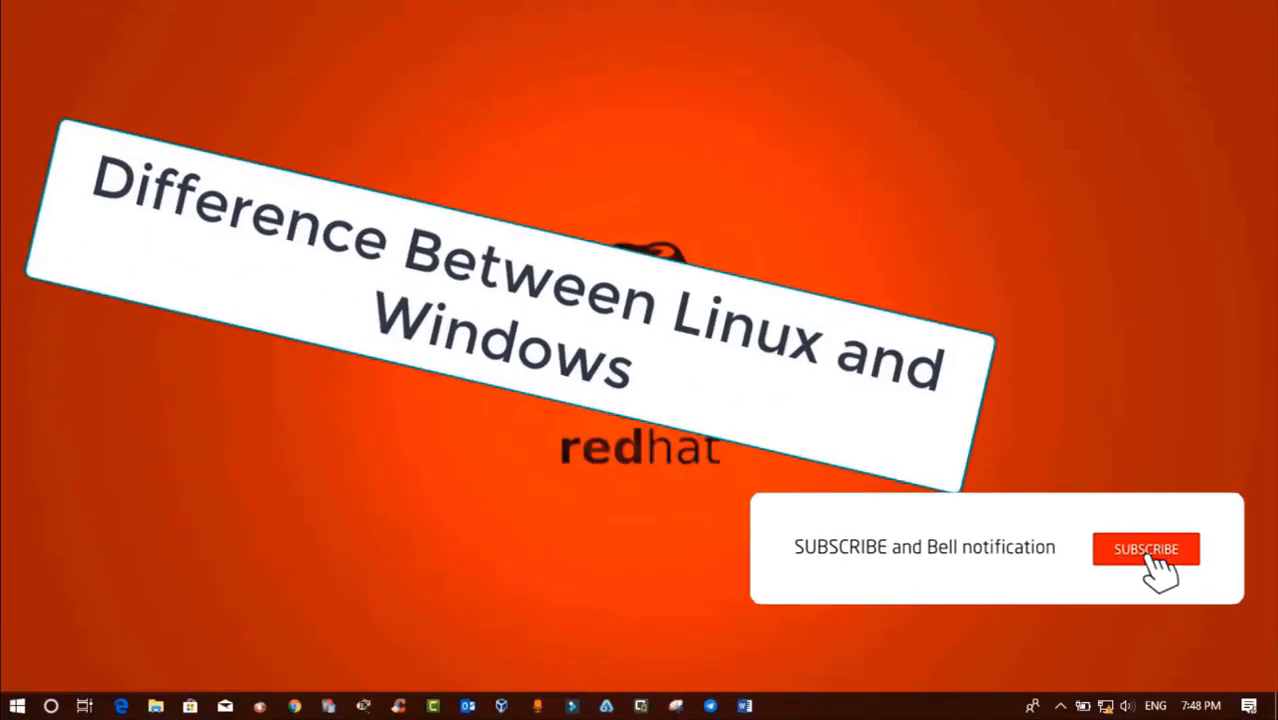
# Reveal the row-6 outline with the 'EXT = Extended File System' callout, then dismiss the callout
pyautogui.click(1146, 548)
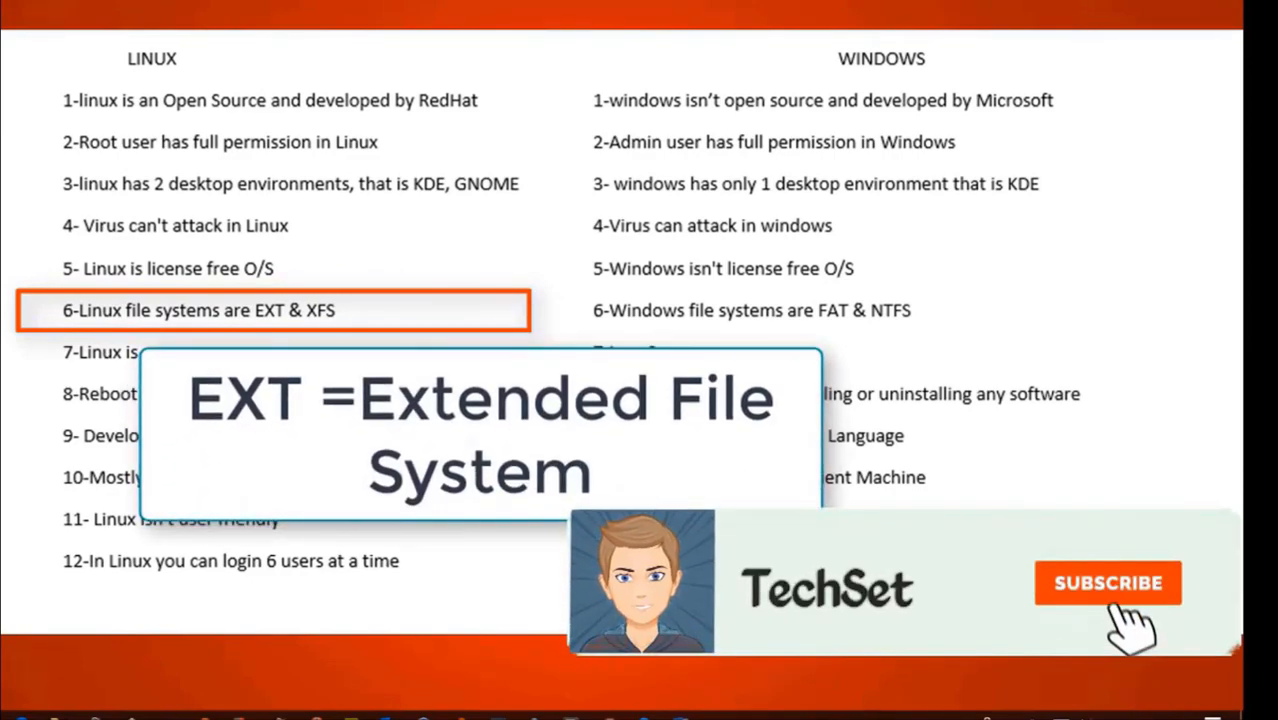
pyautogui.click(1108, 584)
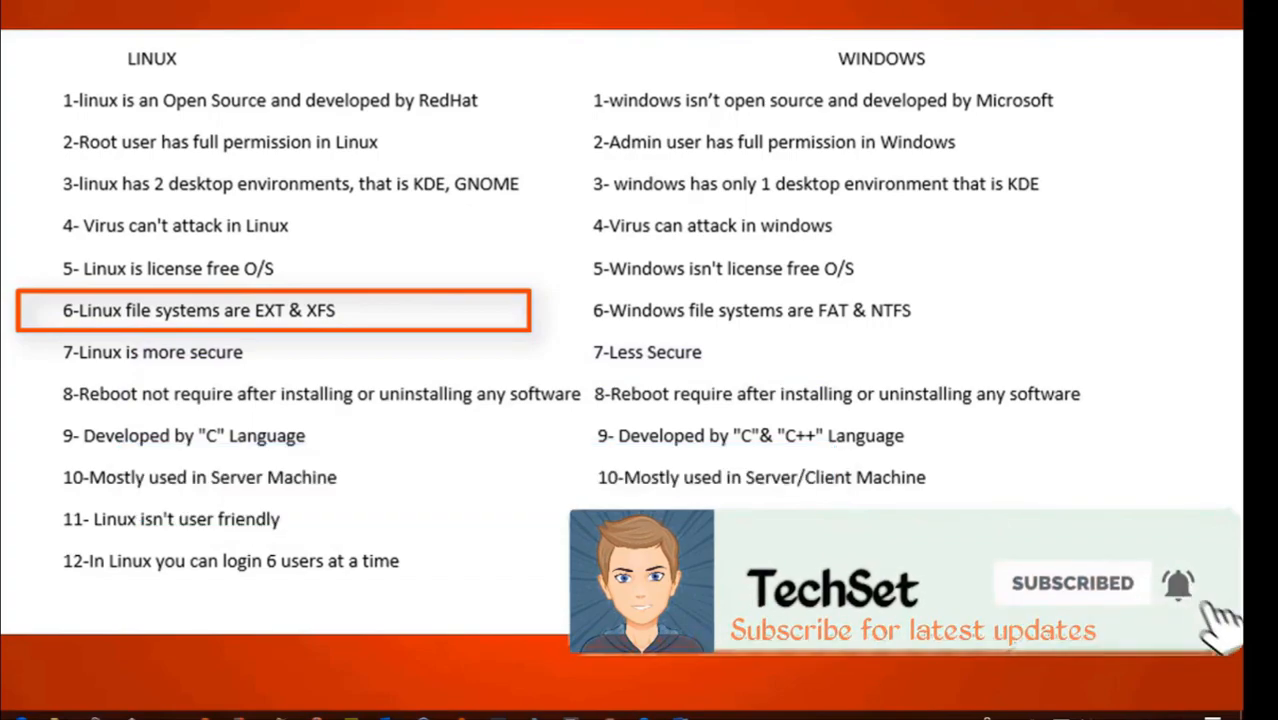